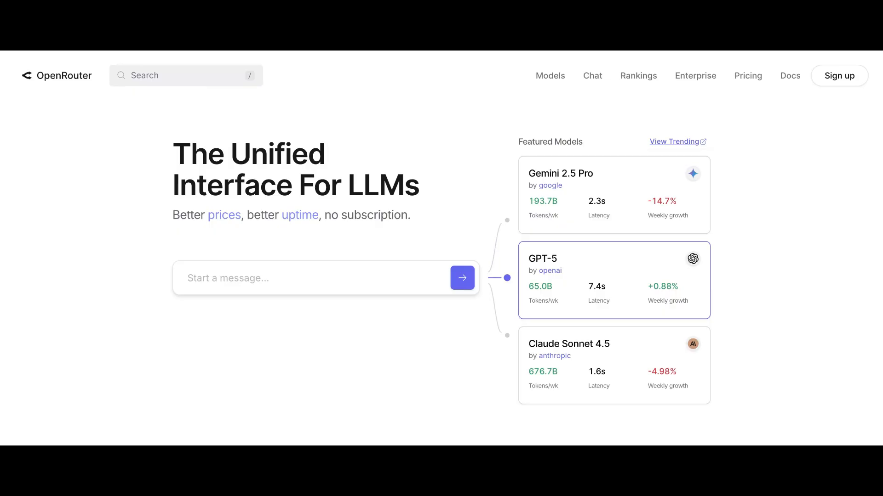
Step: Scroll through the OpenRouter homepage's featured models and features, then sign in
{"action": "scroll", "scroll_direction": "down", "scroll_amount": 3}
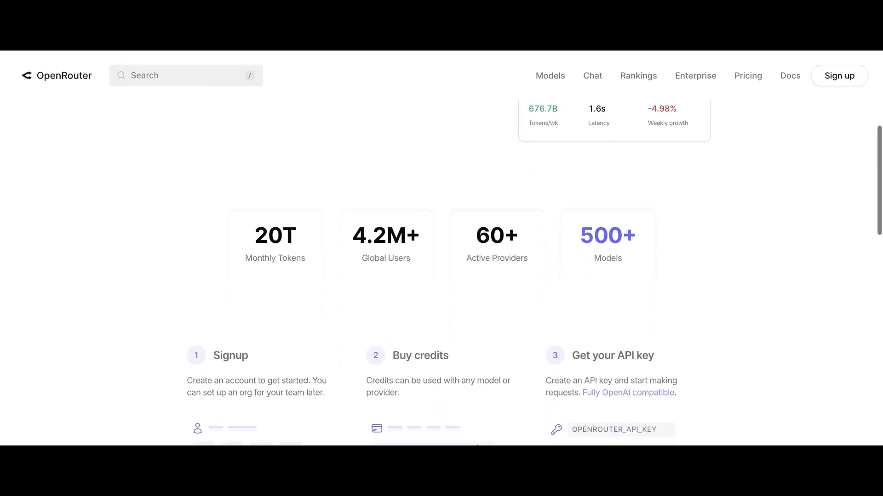
{"action": "scroll", "scroll_direction": "down", "scroll_amount": 3}
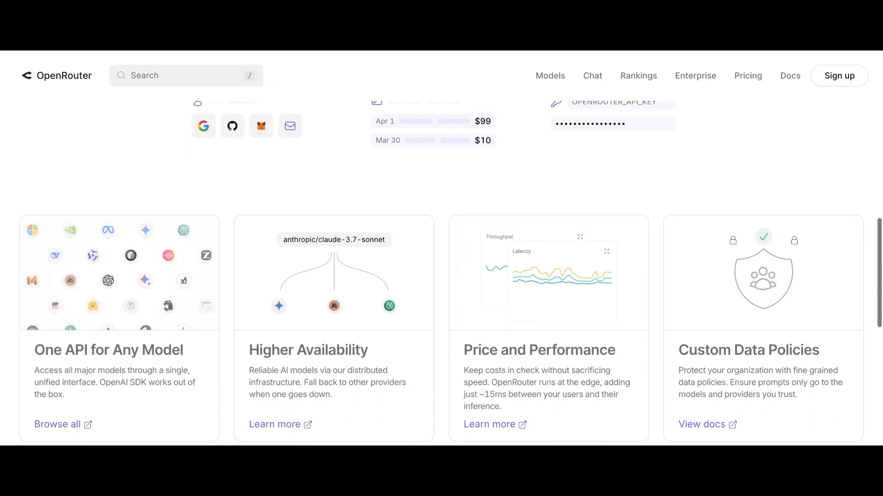
{"action": "scroll", "scroll_direction": "down", "scroll_amount": 3}
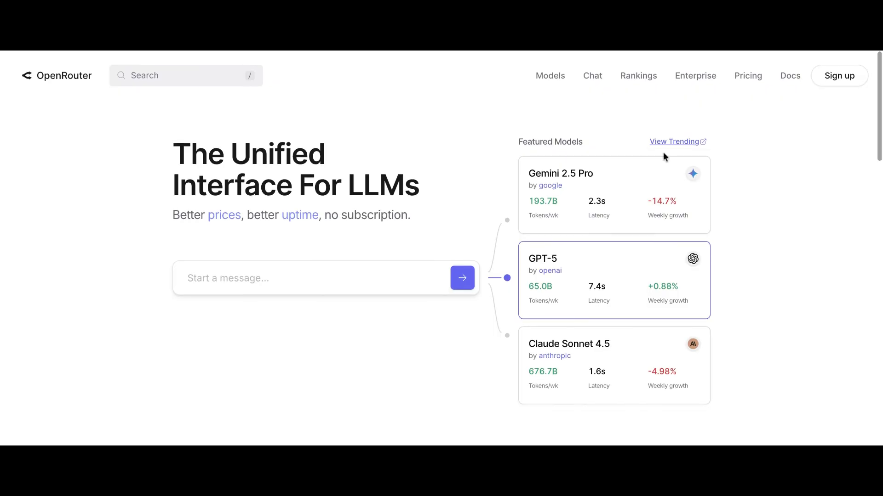
{"action": "left_click", "coordinate": [838, 75]}
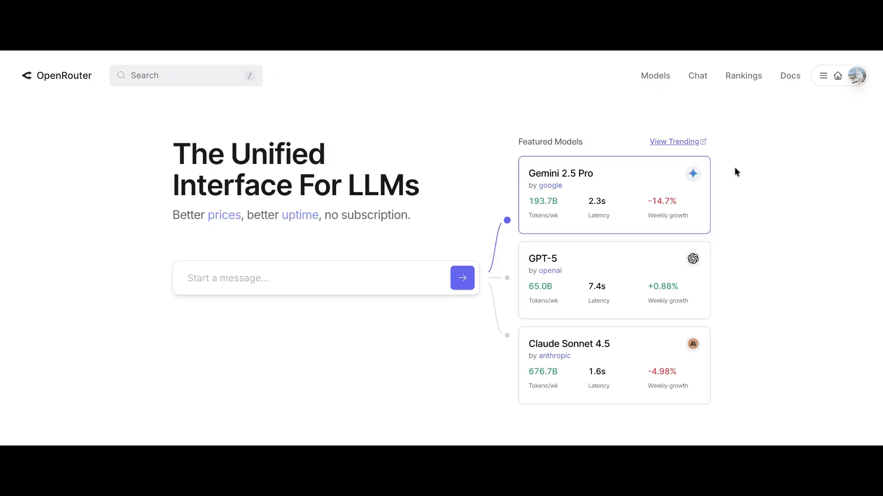
{"action": "mouse_move", "coordinate": [654, 75]}
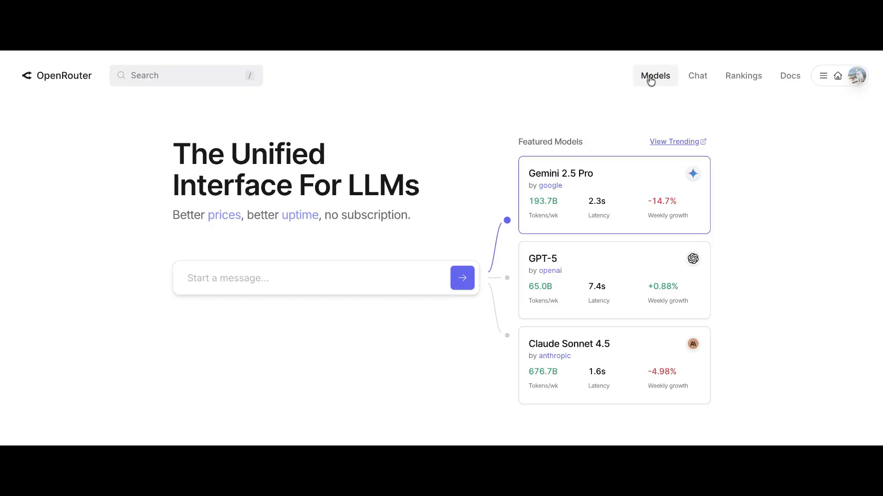
Step: Open the Models catalogue from the top navigation and scroll through the model list
{"action": "left_click", "coordinate": [654, 76]}
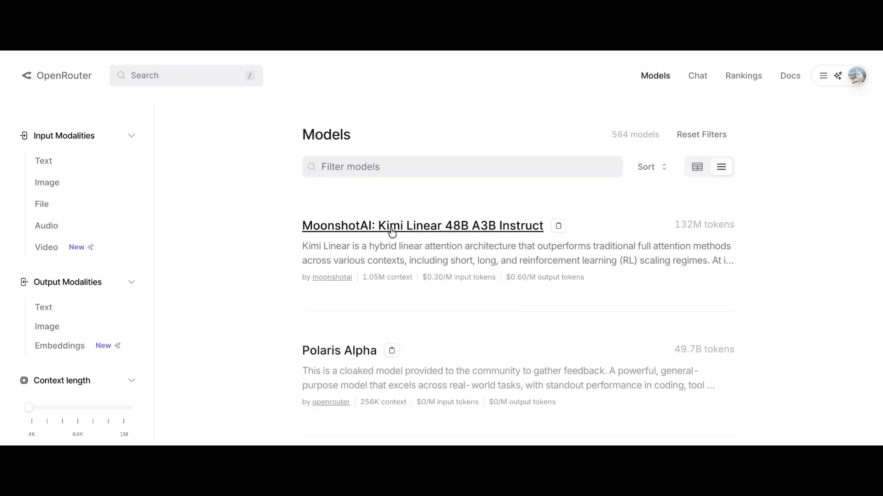
{"action": "scroll", "scroll_direction": "down", "scroll_amount": 3}
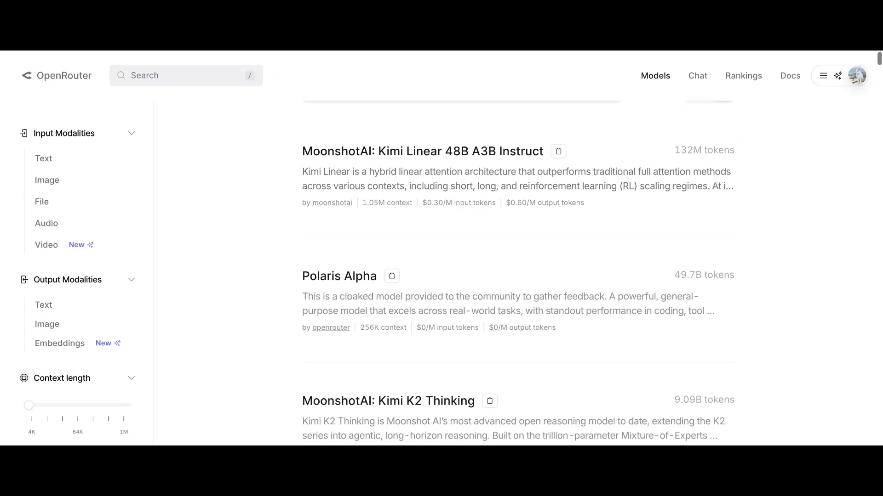
{"action": "scroll", "scroll_direction": "down", "scroll_amount": 3}
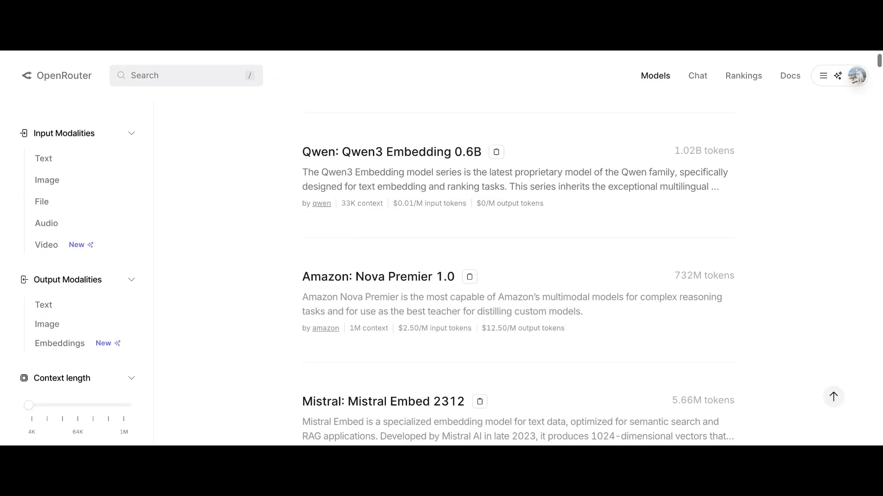
{"action": "scroll", "scroll_direction": "down", "scroll_amount": 3}
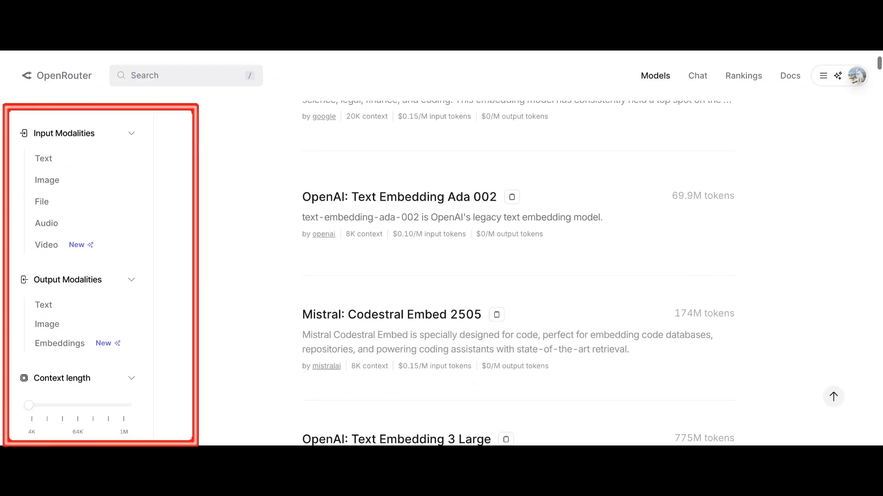
{"action": "scroll", "scroll_direction": "down", "scroll_amount": 3}
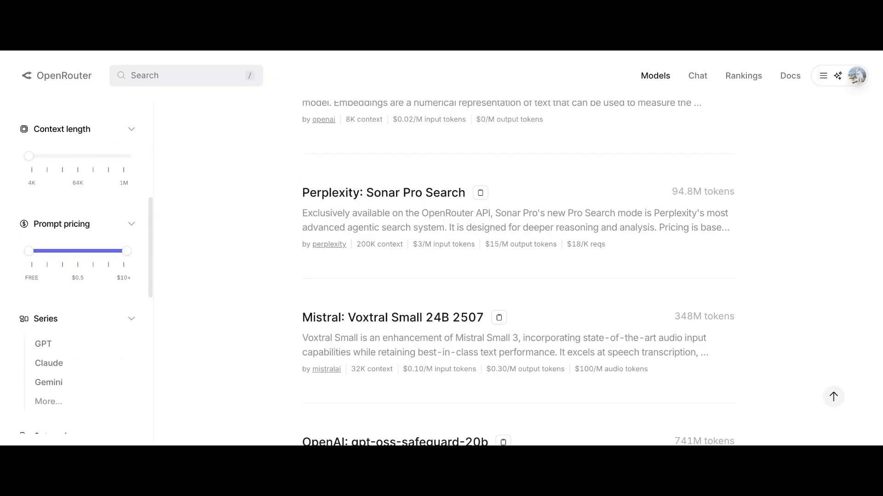
Step: Lower the Prompt pricing slider from $1 to FREE and scroll the free models
{"action": "left_click_drag", "start_coordinate": [127, 251], "coordinate": [93, 251]}
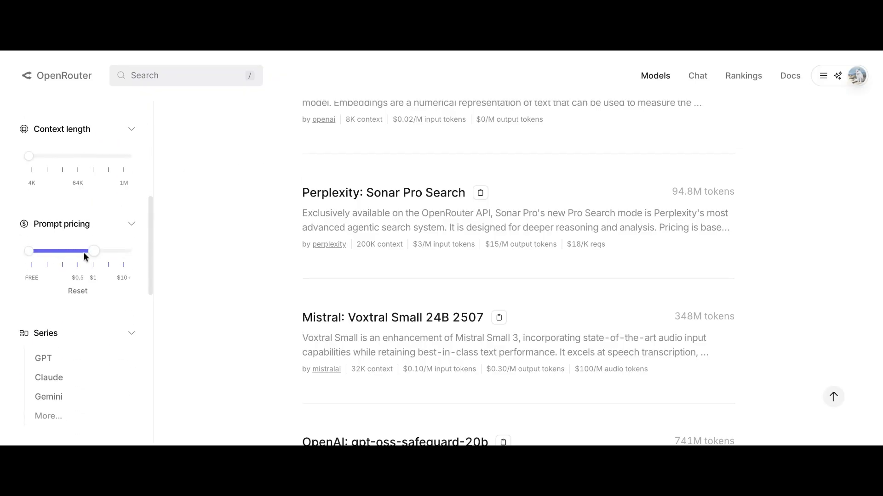
{"action": "left_click_drag", "start_coordinate": [94, 251], "coordinate": [30, 251]}
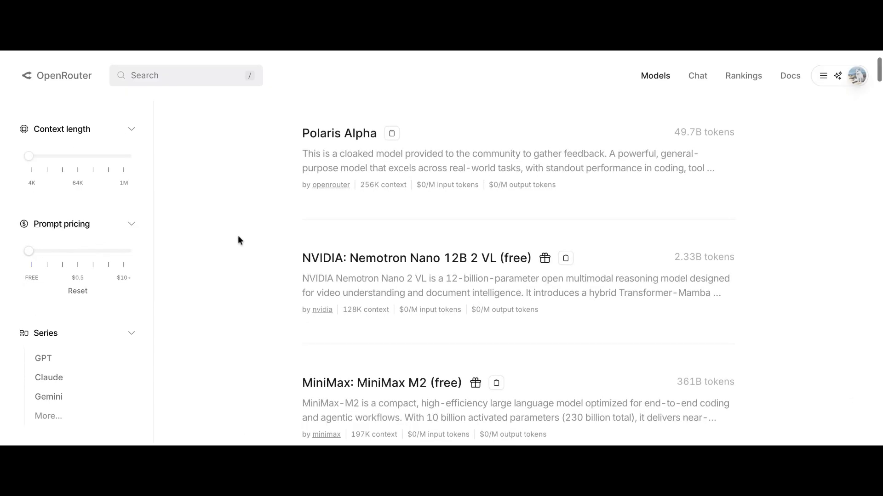
{"action": "scroll", "scroll_direction": "down", "scroll_amount": 3}
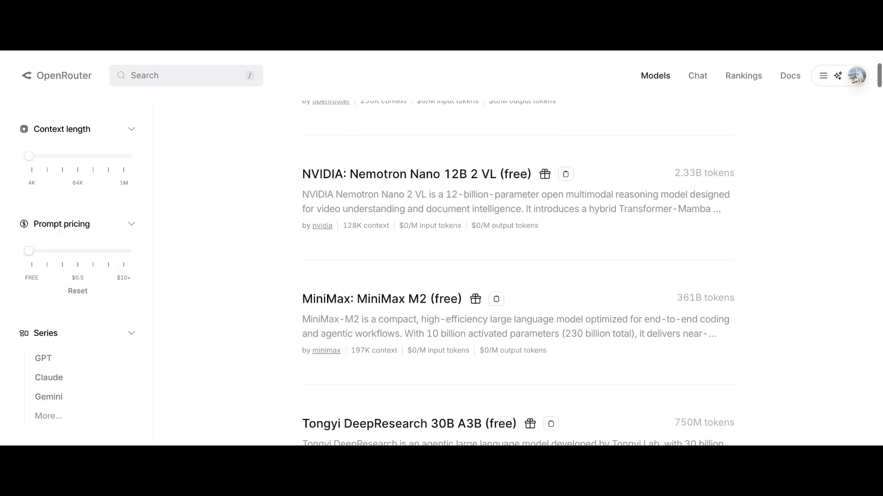
{"action": "scroll", "scroll_direction": "down", "scroll_amount": 3}
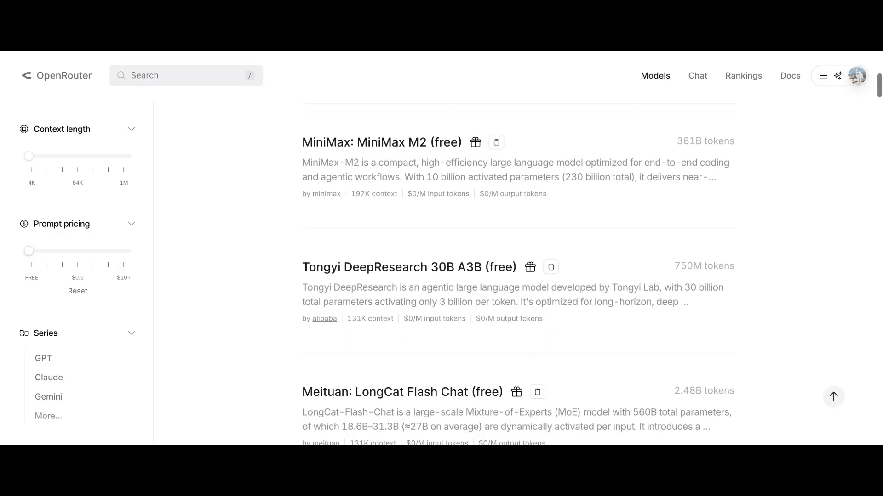
{"action": "scroll", "scroll_direction": "down", "scroll_amount": 3}
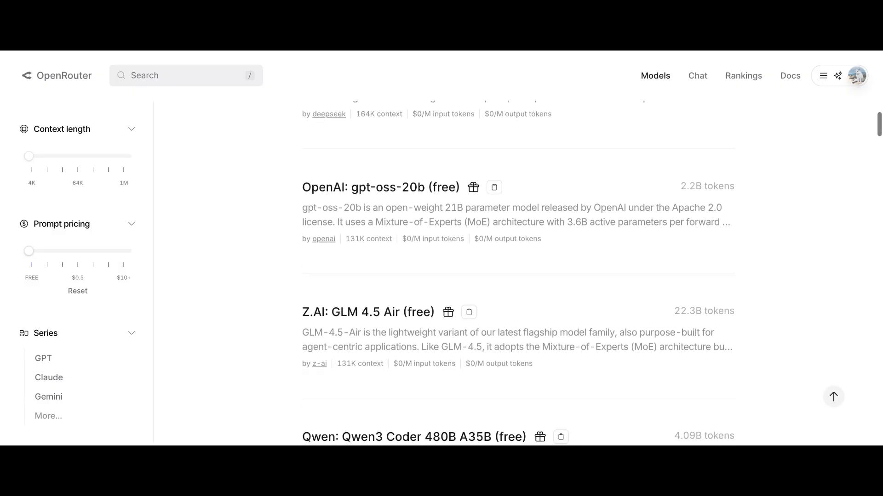
{"action": "scroll", "scroll_direction": "down", "scroll_amount": 3}
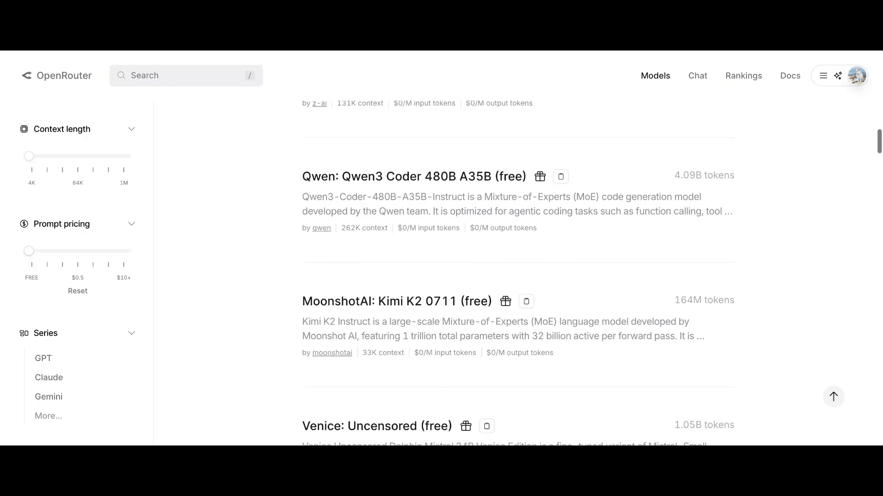
{"action": "scroll", "scroll_direction": "down", "scroll_amount": 3}
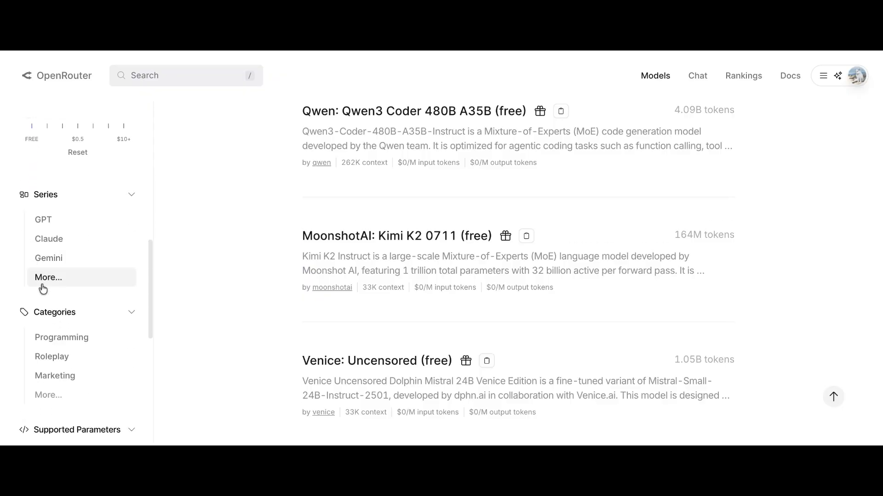
Step: Filter the free models to the DeepSeek series and scroll through its models
{"action": "left_click", "coordinate": [48, 278]}
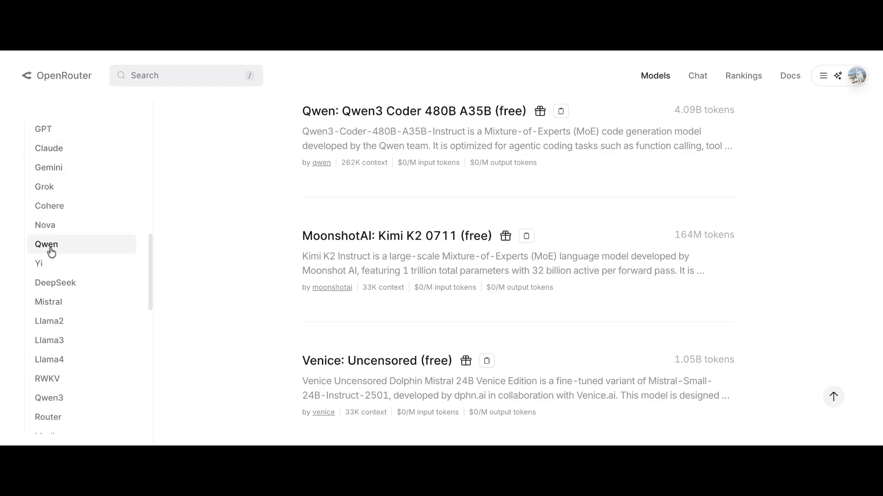
{"action": "left_click", "coordinate": [55, 283]}
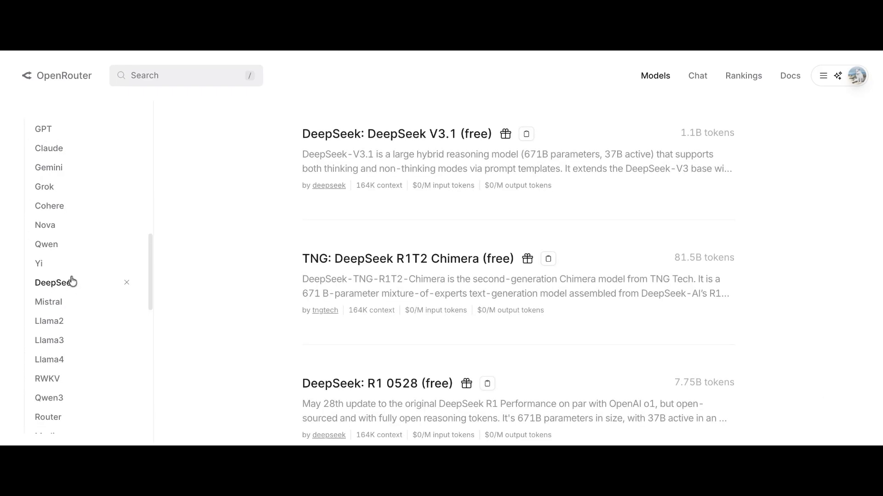
{"action": "scroll", "scroll_direction": "down", "scroll_amount": 3}
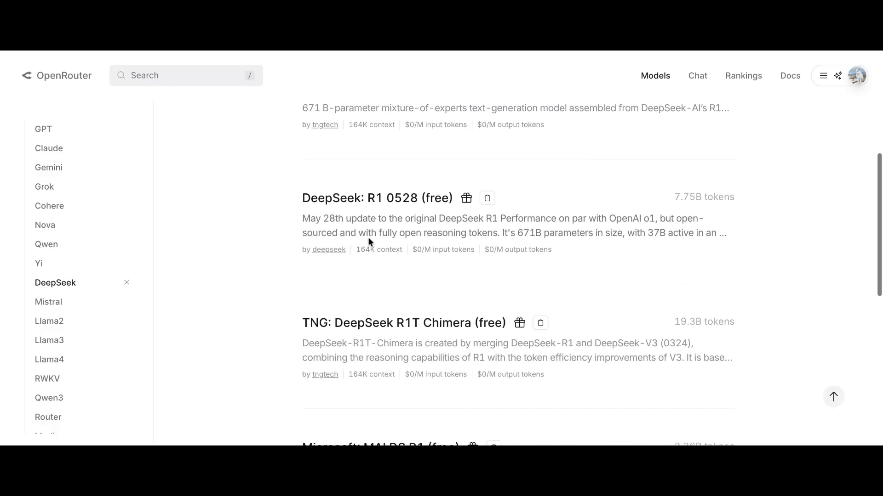
{"action": "scroll", "scroll_direction": "down", "scroll_amount": 3}
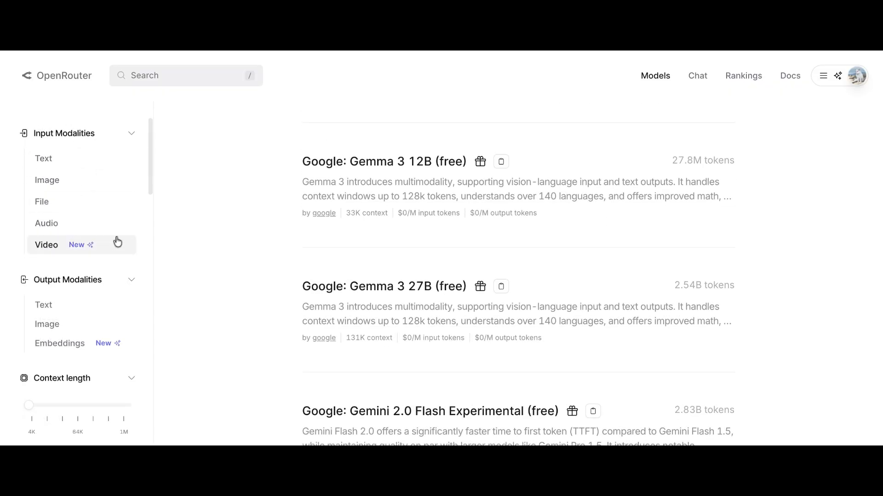
Step: Check Image under Input Modalities, leaving four Google Gemma models, and scroll the sidebar
{"action": "left_click", "coordinate": [68, 180]}
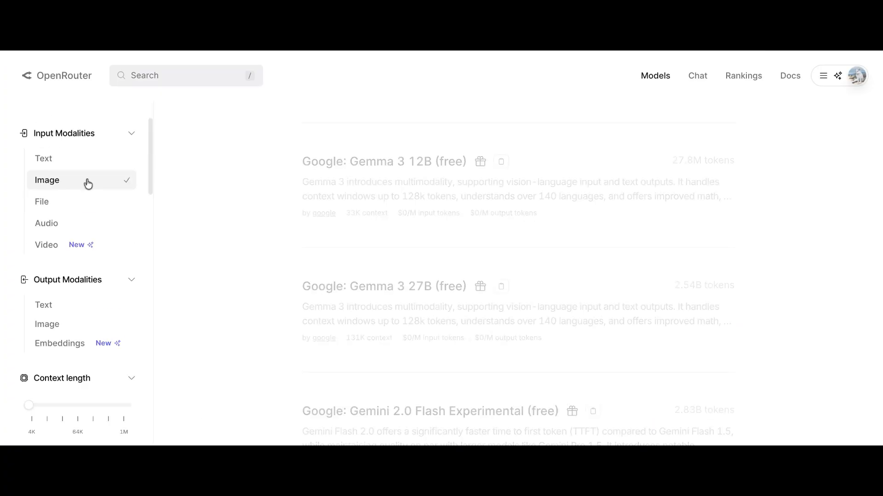
{"action": "scroll", "scroll_direction": "down", "scroll_amount": 3}
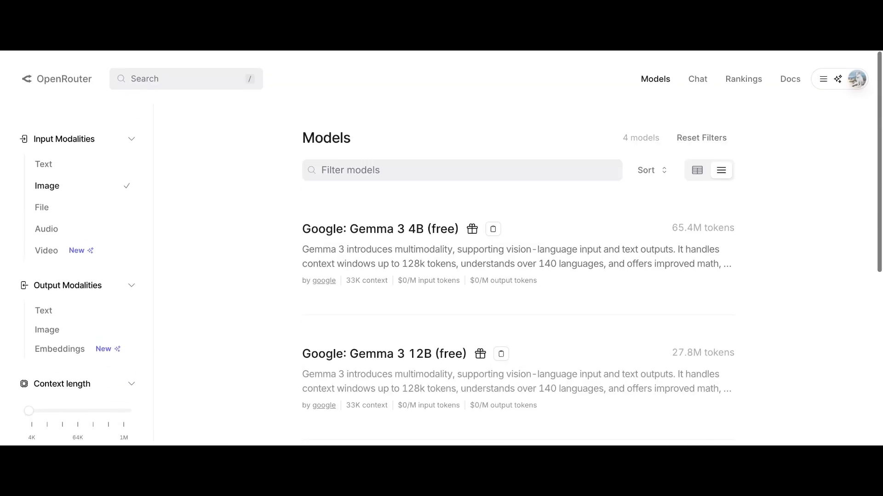
{"action": "scroll", "scroll_direction": "down", "scroll_amount": 3}
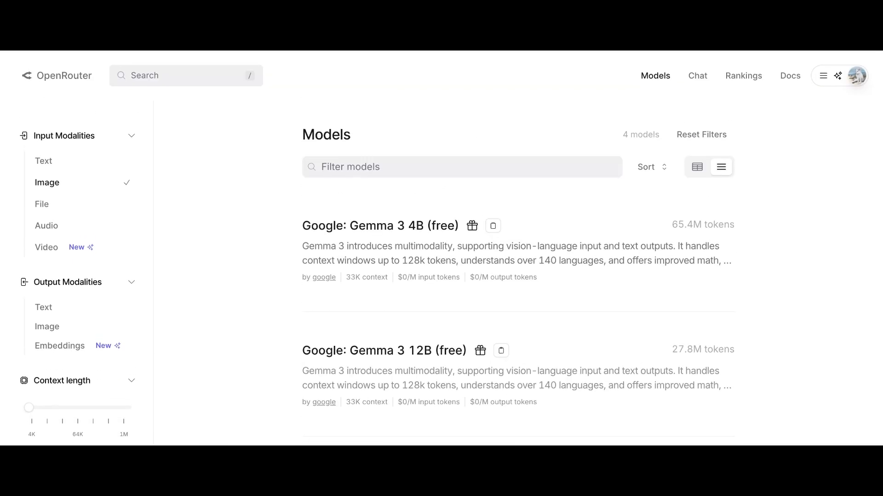
{"action": "scroll", "scroll_direction": "down", "scroll_amount": 3}
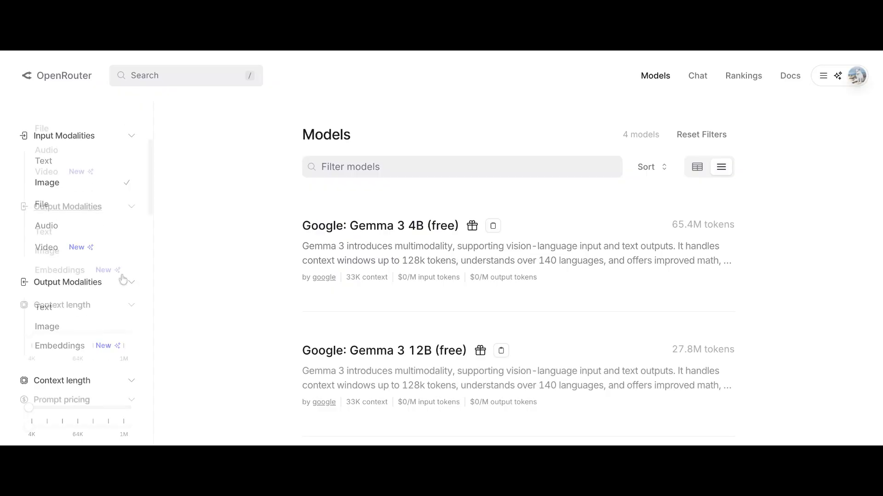
{"action": "scroll", "scroll_direction": "down", "scroll_amount": 3}
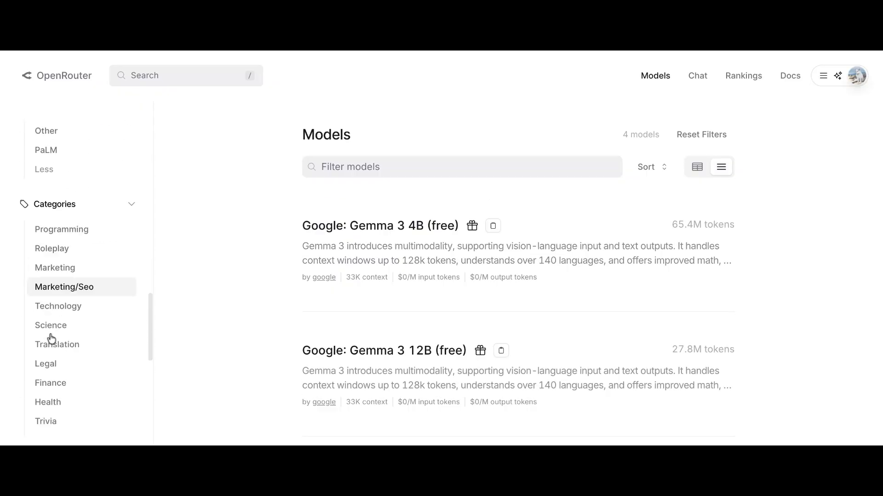
{"action": "scroll", "scroll_direction": "down", "scroll_amount": 3}
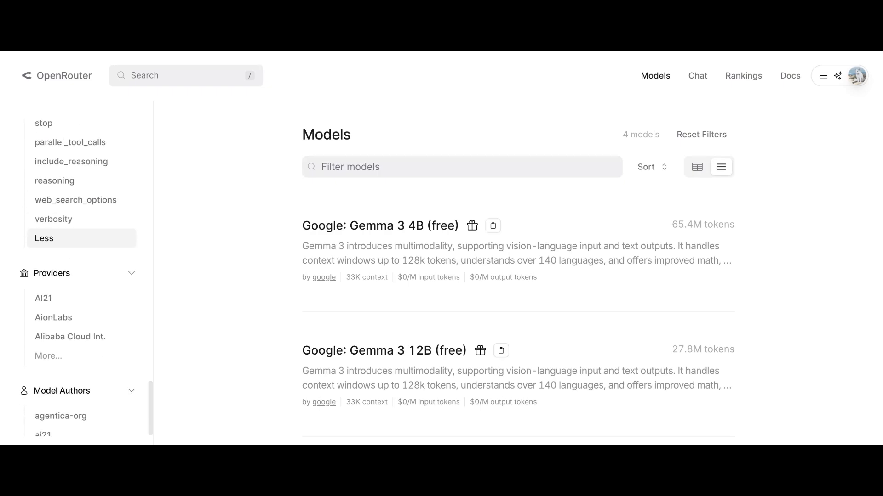
{"action": "scroll", "scroll_direction": "down", "scroll_amount": 3}
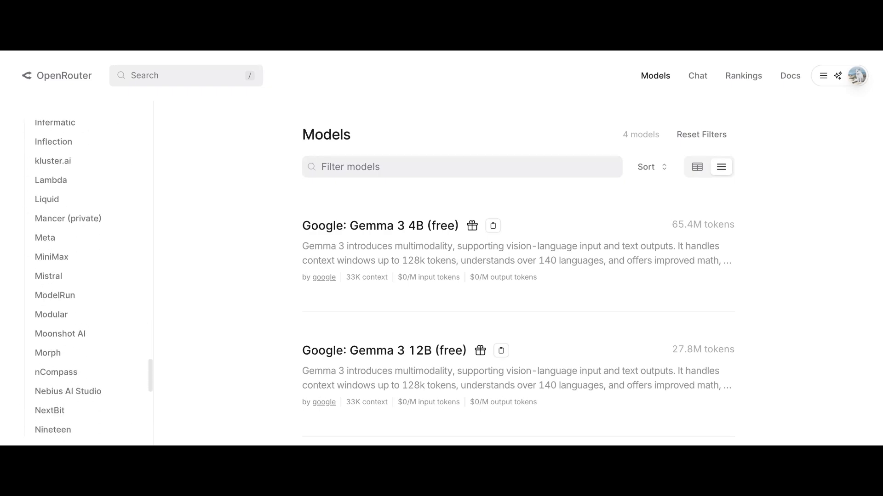
{"action": "scroll", "scroll_direction": "down", "scroll_amount": 3}
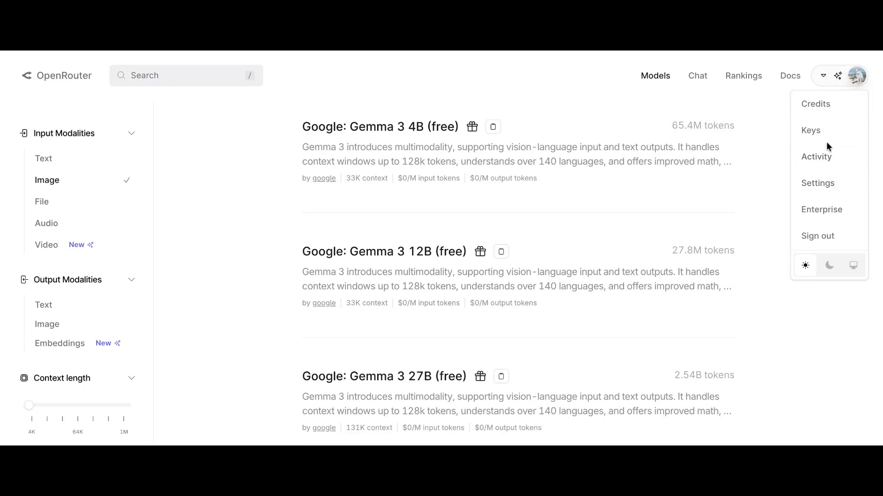
Step: Go to the Keys page showing Quiz App Key, opening and closing the Create API Key form
{"action": "left_click", "coordinate": [810, 131]}
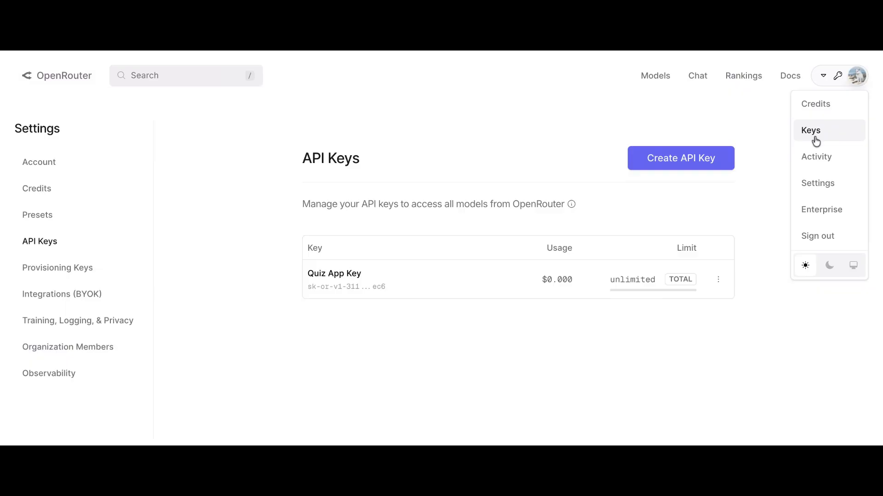
{"action": "mouse_move", "coordinate": [648, 223]}
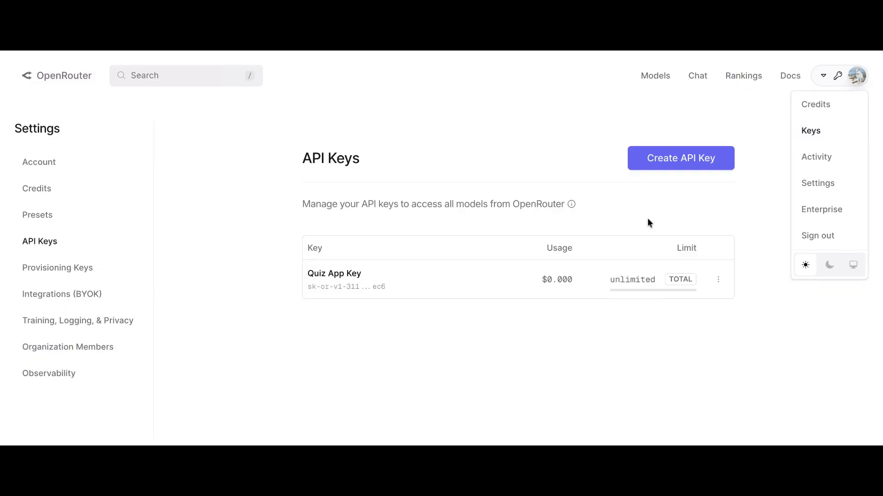
{"action": "left_click", "coordinate": [680, 157]}
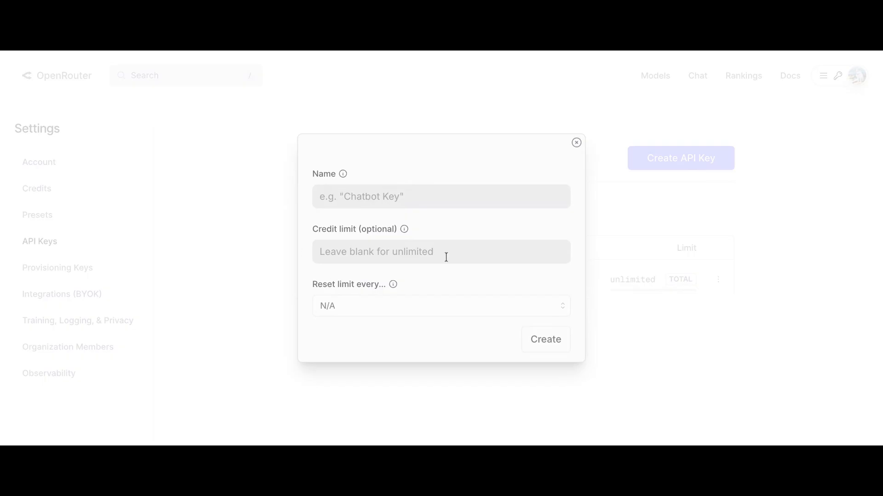
{"action": "mouse_move", "coordinate": [576, 346]}
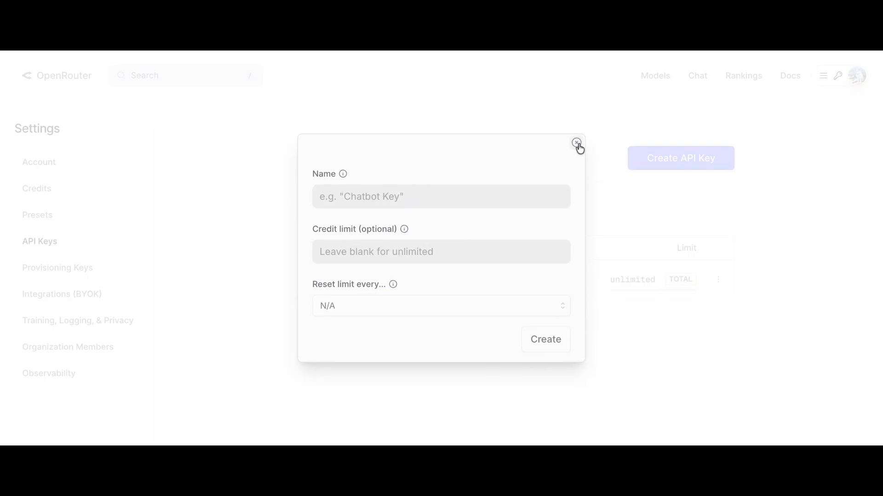
{"action": "left_click", "coordinate": [576, 141]}
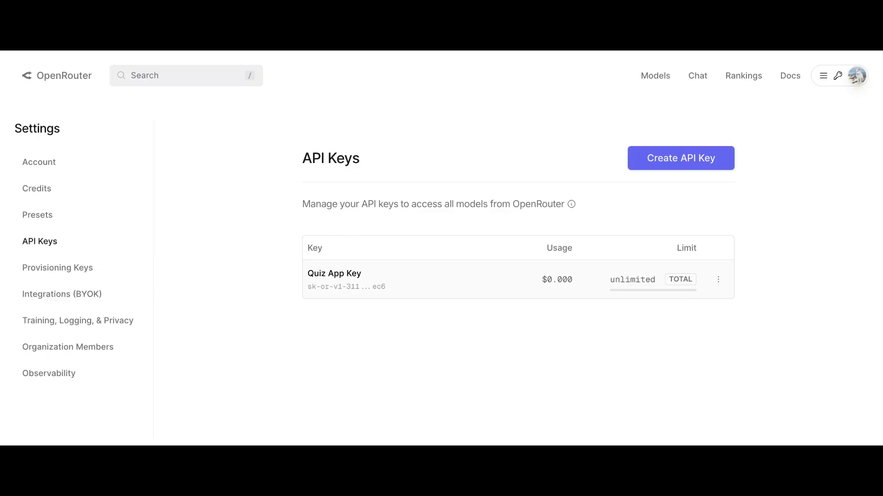
{"action": "mouse_move", "coordinate": [519, 237]}
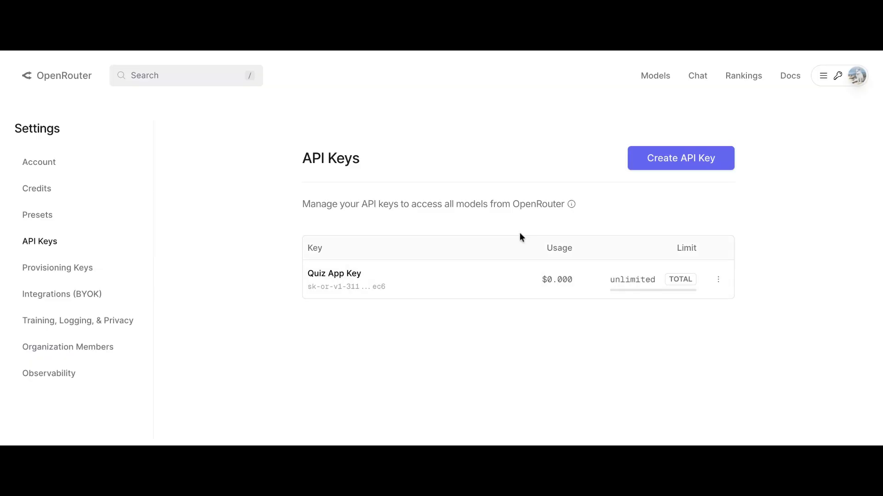
Step: Return to the Gemma 3 4B (free) model page and scroll down to its Quickstart section
{"action": "left_click", "coordinate": [654, 76]}
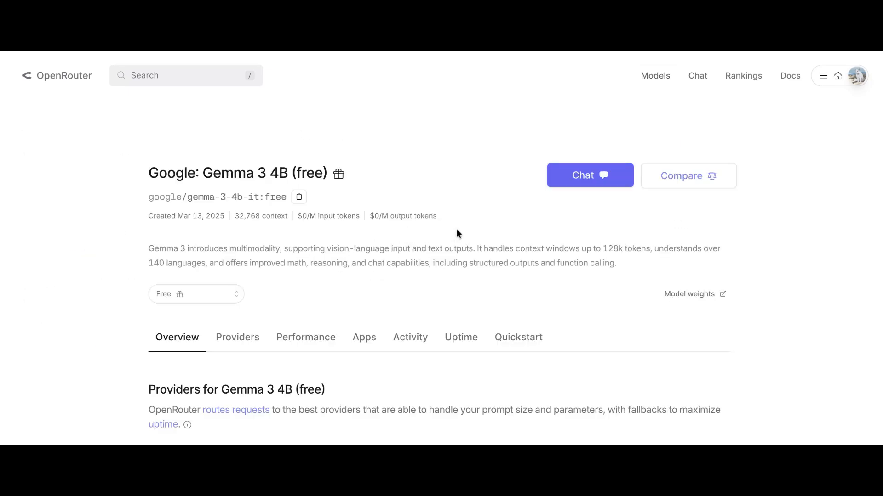
{"action": "scroll", "scroll_direction": "down", "scroll_amount": 3}
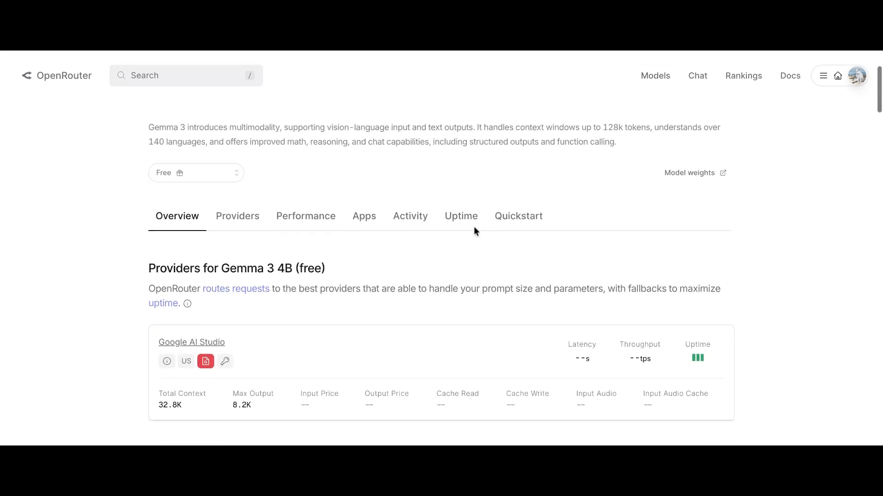
{"action": "scroll", "scroll_direction": "down", "scroll_amount": 3}
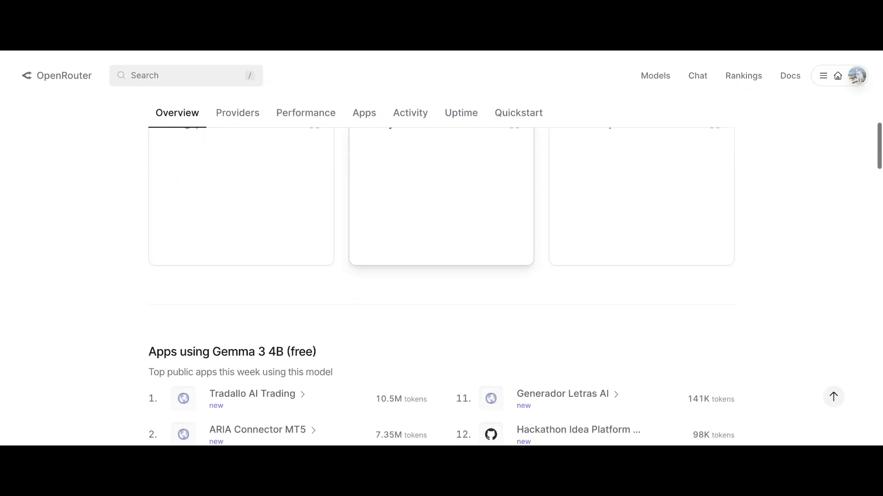
{"action": "scroll", "scroll_direction": "down", "scroll_amount": 3}
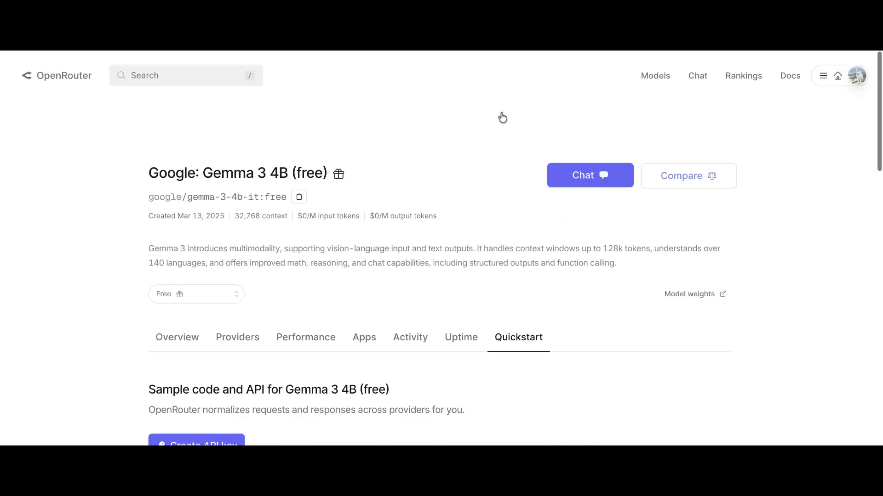
{"action": "mouse_move", "coordinate": [439, 237]}
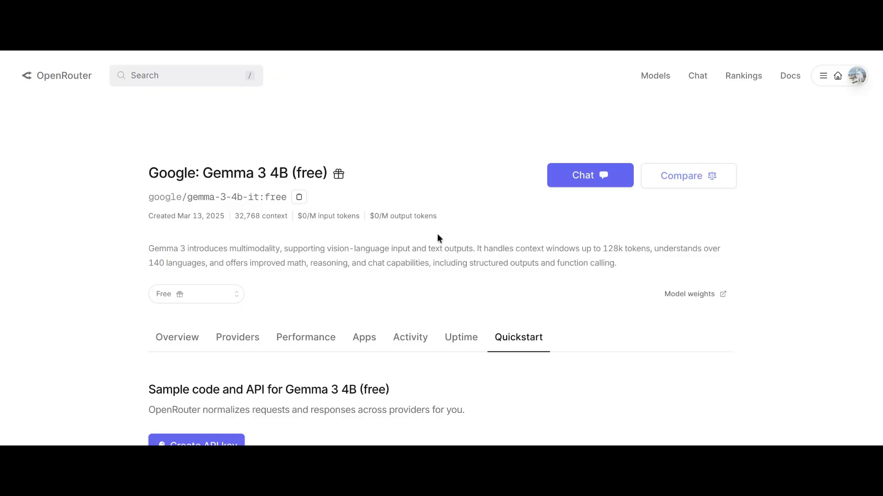
Step: Scroll to the Gemma 3 4B sample code and switch it to the TypeScript version
{"action": "scroll", "scroll_direction": "down", "scroll_amount": 3}
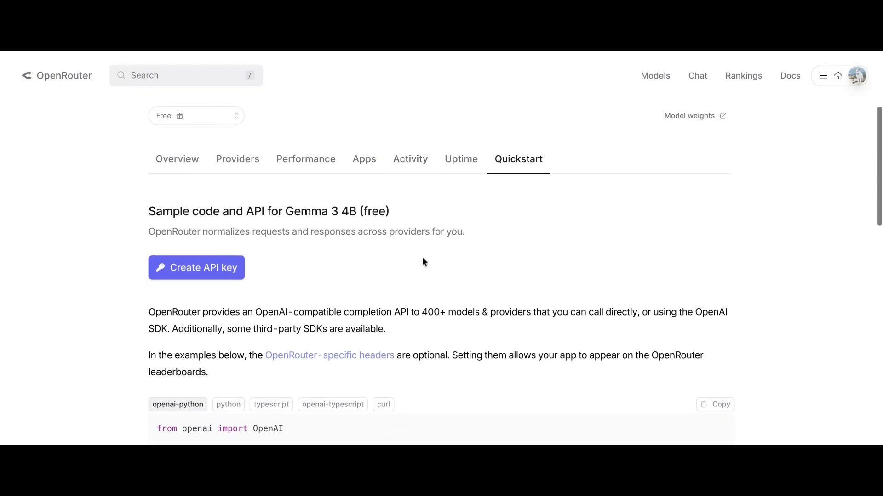
{"action": "scroll", "scroll_direction": "down", "scroll_amount": 3}
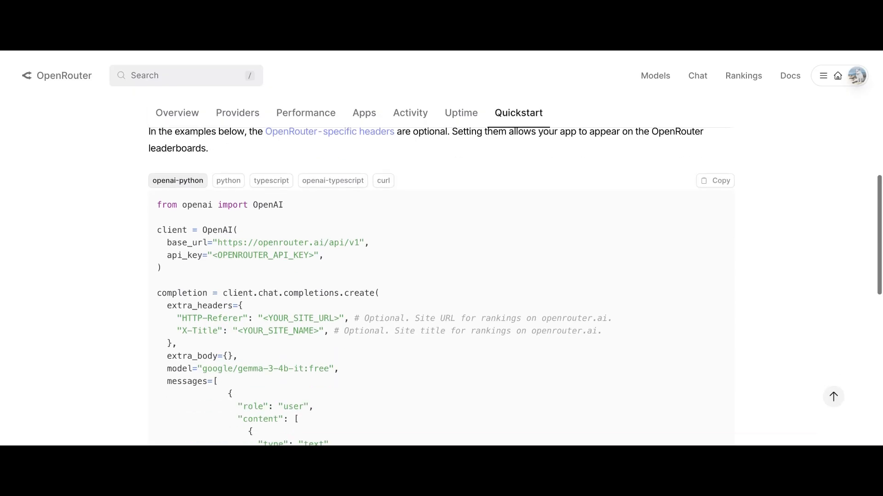
{"action": "left_click", "coordinate": [271, 181]}
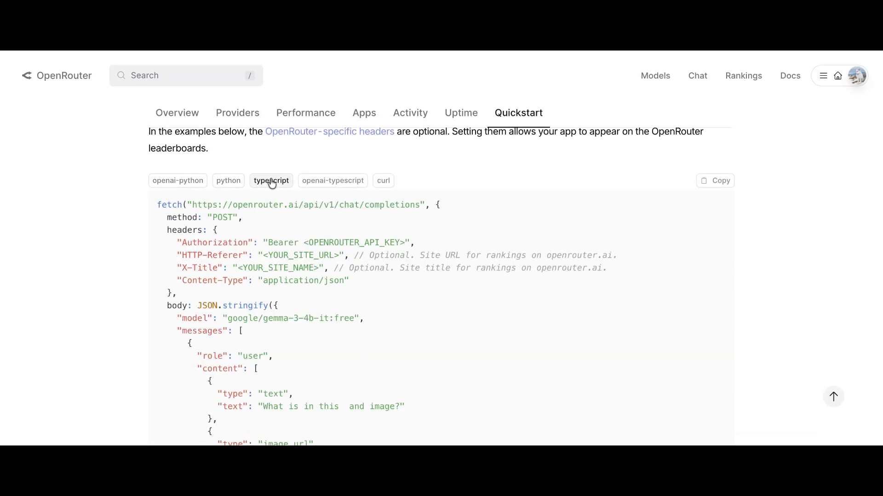
{"action": "left_click", "coordinate": [383, 181]}
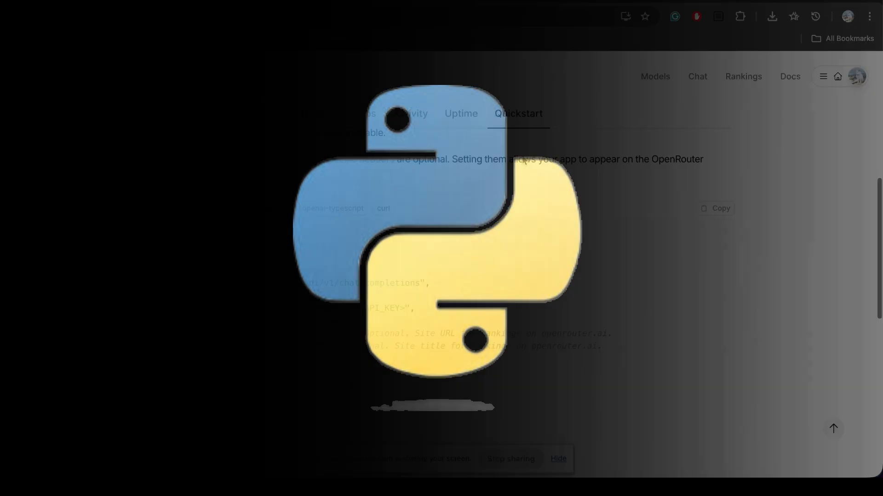
Step: Delete the HTTP-Referer and X-Title lines in open_router.py, then scroll sideways to check the image URL
{"action": "left_click", "coordinate": [714, 206]}
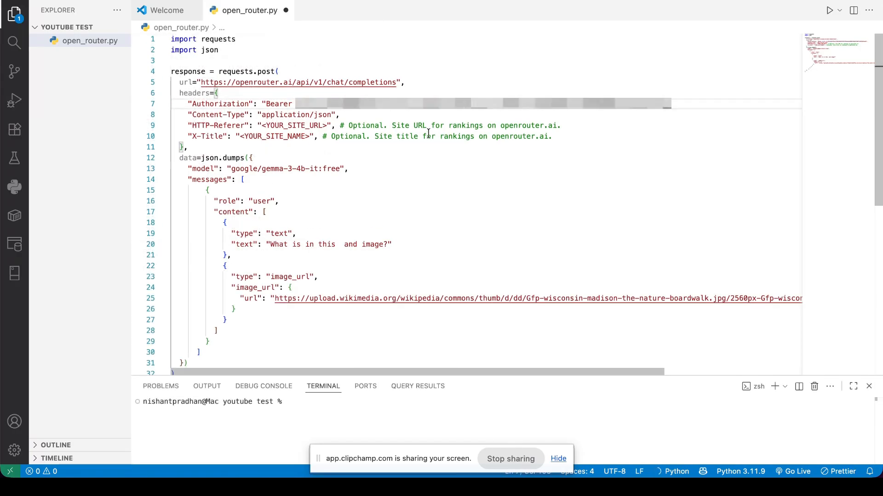
{"action": "left_click_drag", "start_coordinate": [190, 125], "coordinate": [534, 136]}
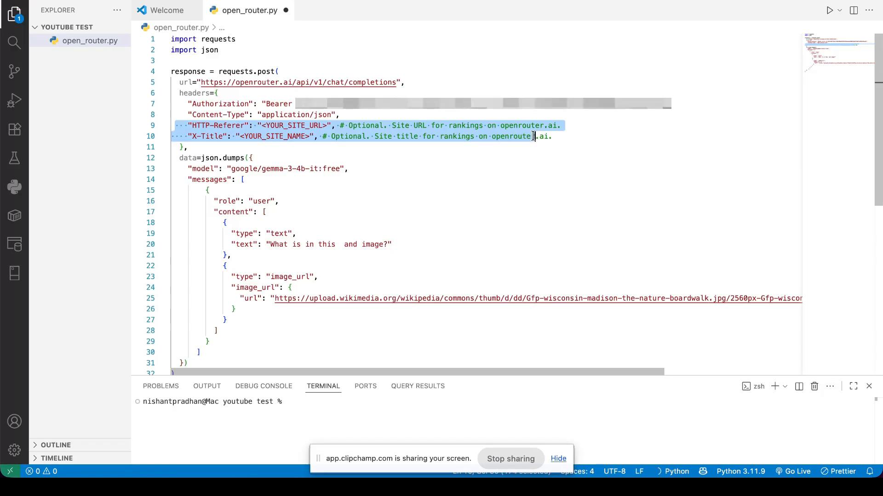
{"action": "key", "text": "Delete"}
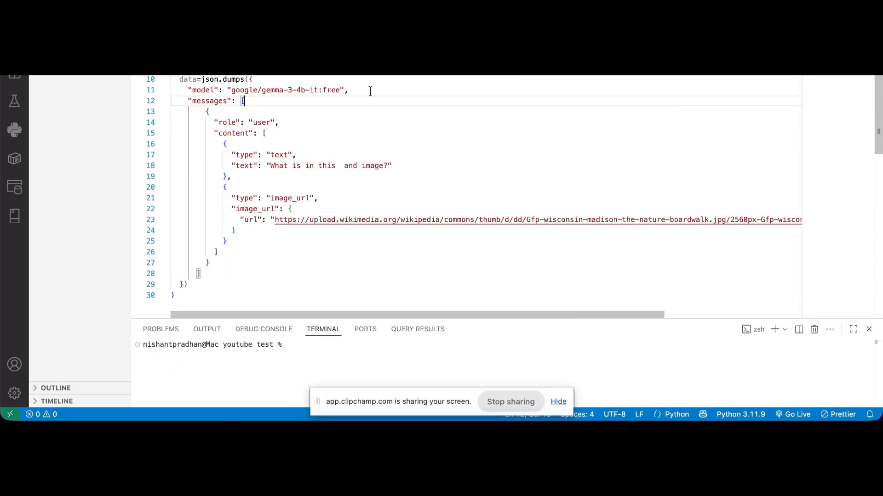
{"action": "mouse_move", "coordinate": [411, 85]}
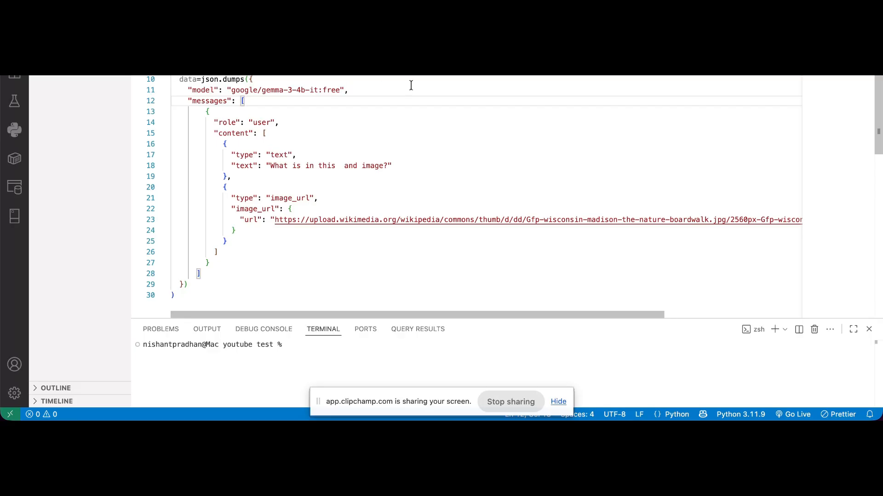
{"action": "scroll", "scroll_direction": "down", "scroll_amount": 3}
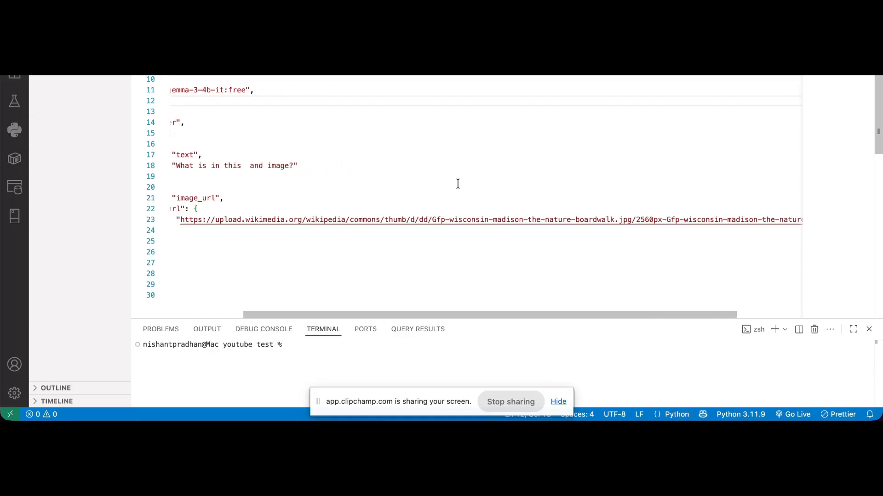
{"action": "scroll", "scroll_direction": "left", "scroll_amount": 3}
{"action": "type", "text": "python3 open_router.py"}
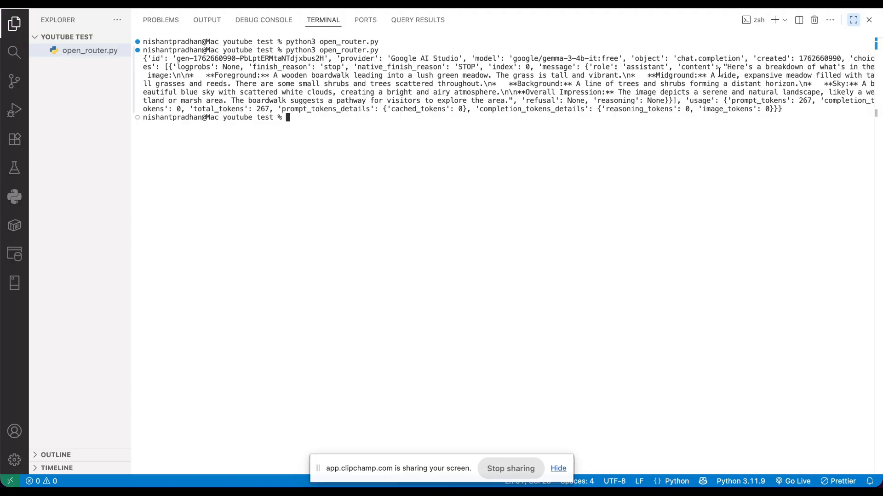
Step: Enlarge the terminal panel to read Gemma's JSON response about the boardwalk image
{"action": "left_click_drag", "start_coordinate": [726, 66], "coordinate": [507, 92]}
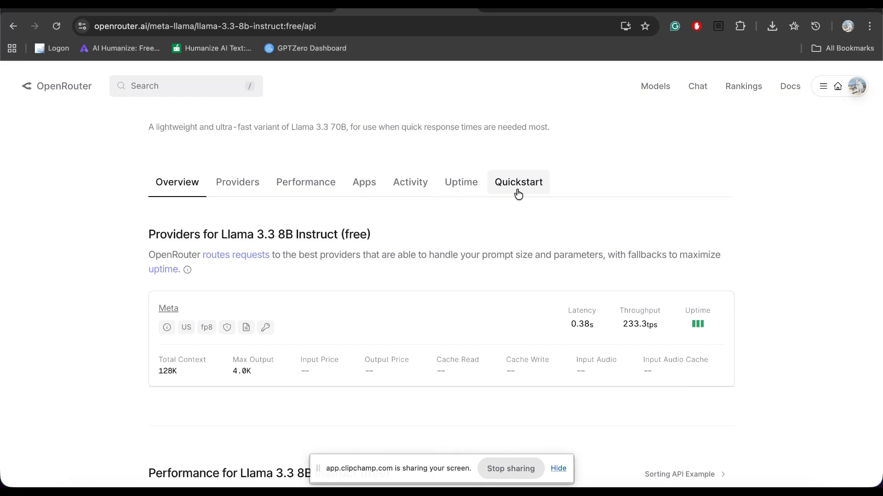
Step: Replace the script's model string with 'meta-llama/llama-3.3-8b-instruct:free' from the Quickstart sample
{"action": "left_click", "coordinate": [518, 182]}
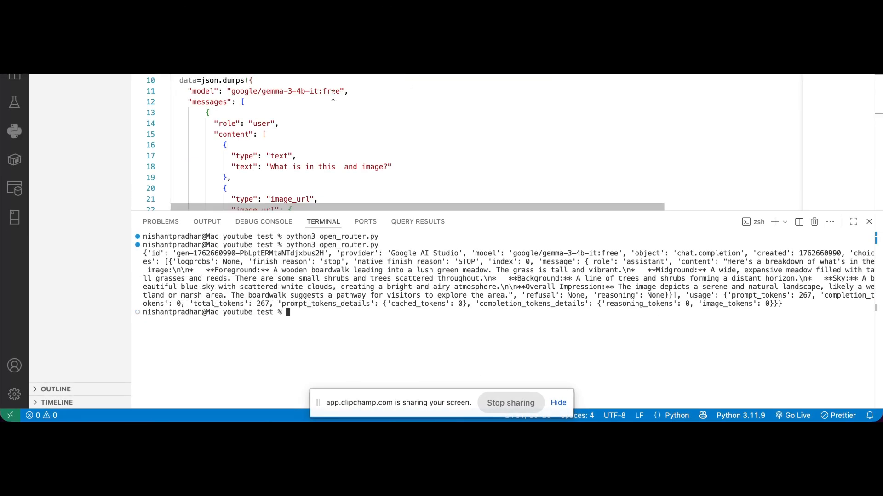
{"action": "type", "text": "meta-llama/llama-3.3-8b-instruct:free"}
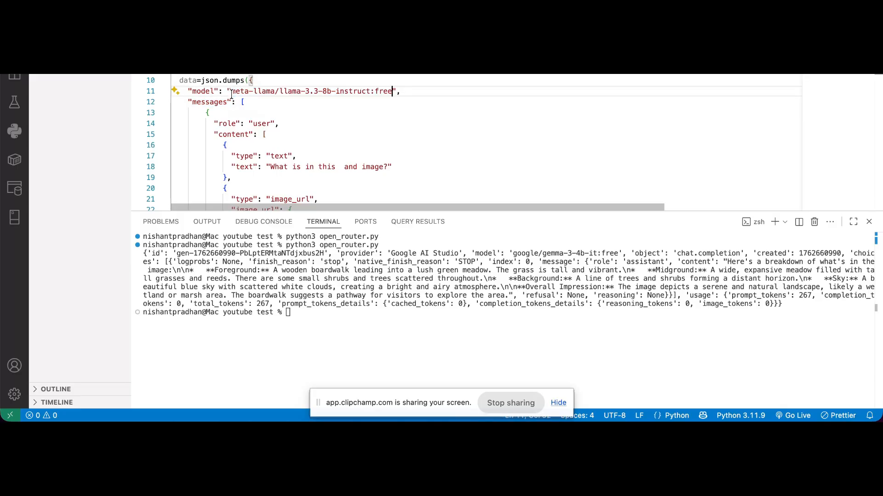
{"action": "double_click", "coordinate": [383, 91]}
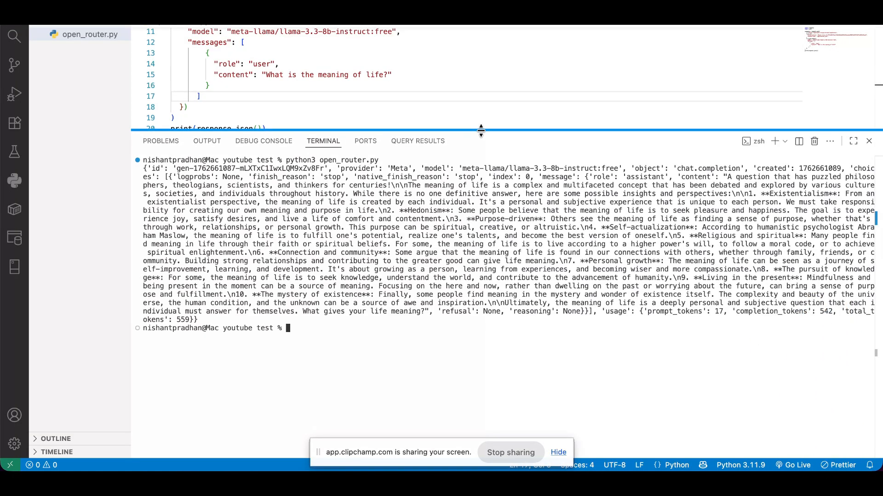
Step: Highlight Llama's meaning-of-life answer in the terminal output through its closing question
{"action": "left_click_drag", "start_coordinate": [726, 176], "coordinate": [667, 236]}
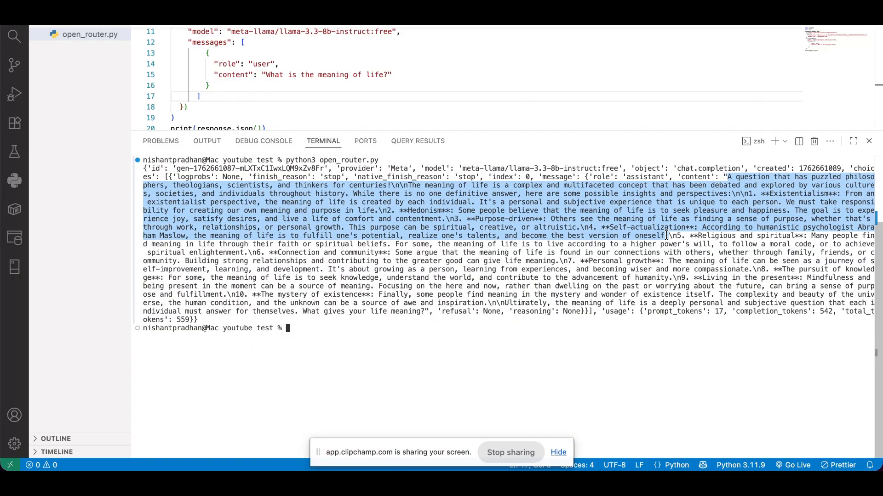
{"action": "left_click_drag", "start_coordinate": [667, 235], "coordinate": [427, 312]}
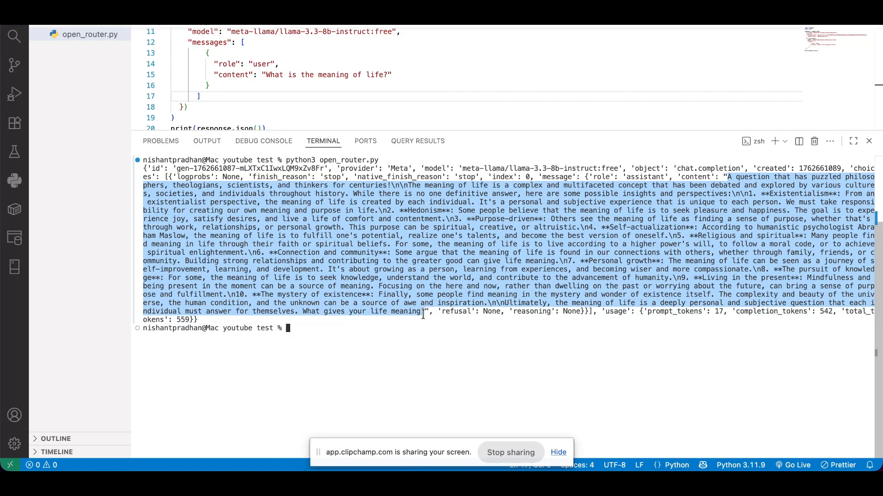